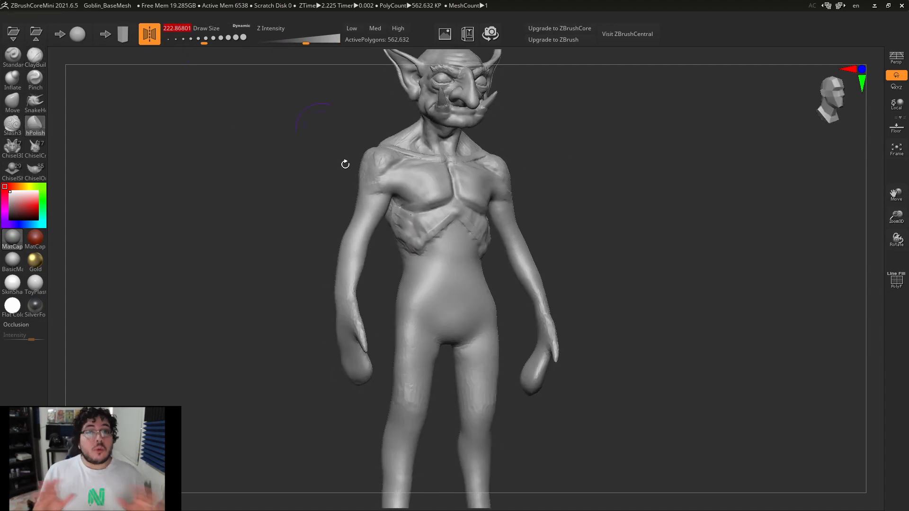
Orbit the dragon head to inspect the horns, teeth and snout from both sides.
left_click_drag(344, 164, 583, 188)
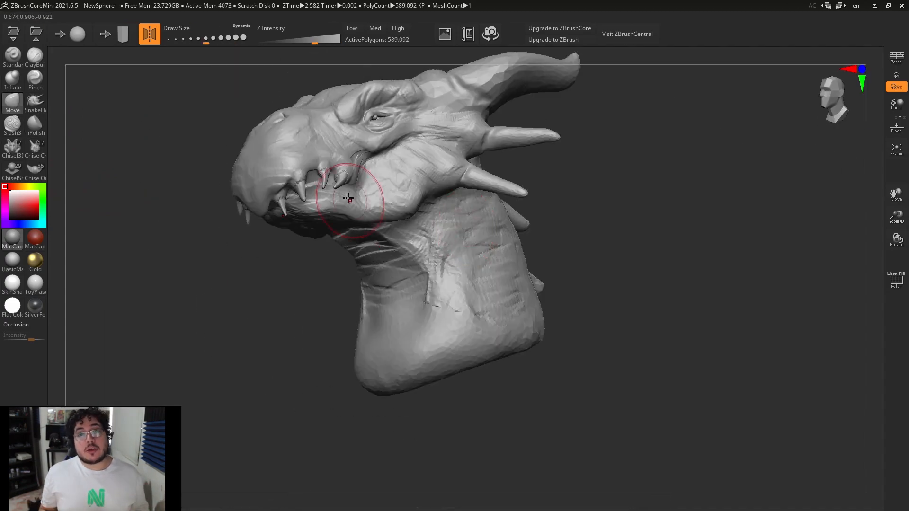
left_click_drag(347, 200, 484, 232)
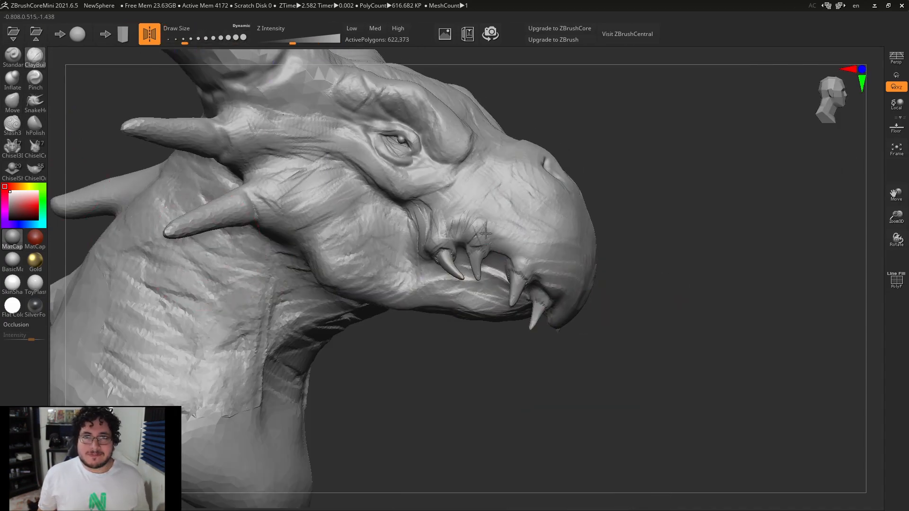
left_click_drag(486, 232, 441, 272)
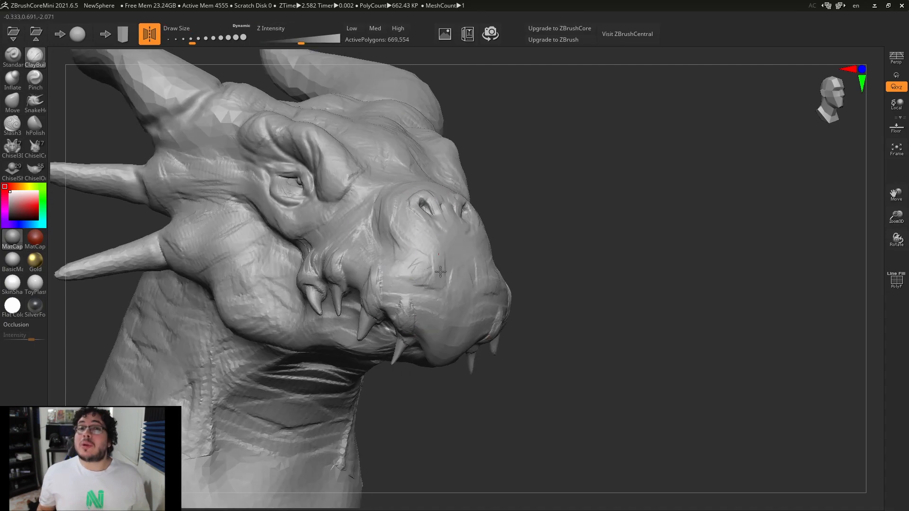